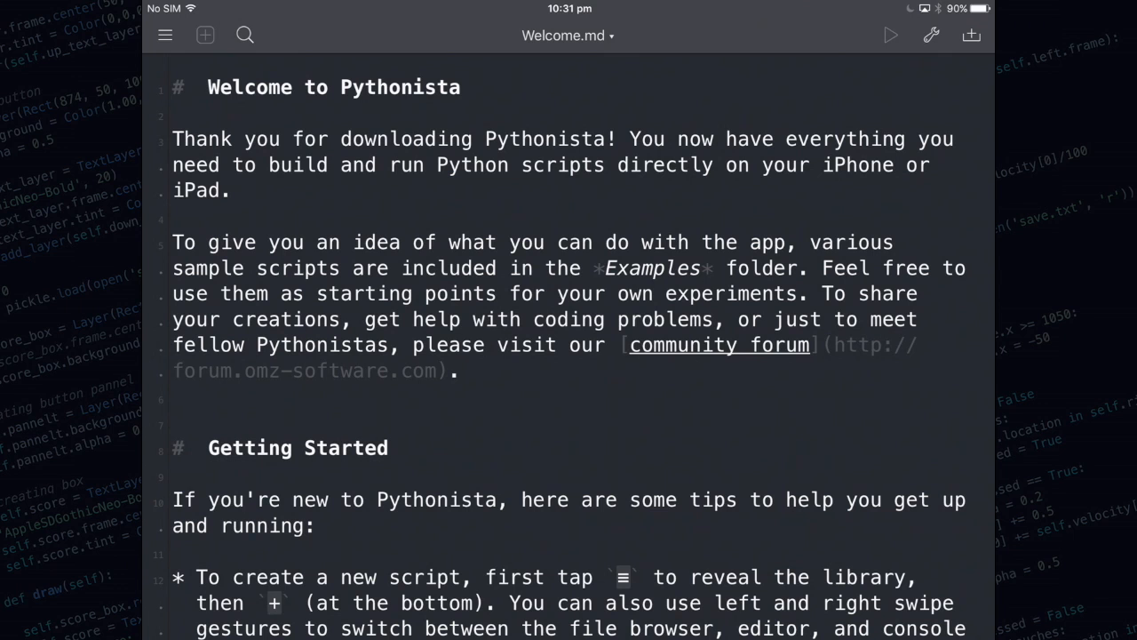
- Open the library sidebar beside Welcome.md and scroll it to the top
click(164, 35)
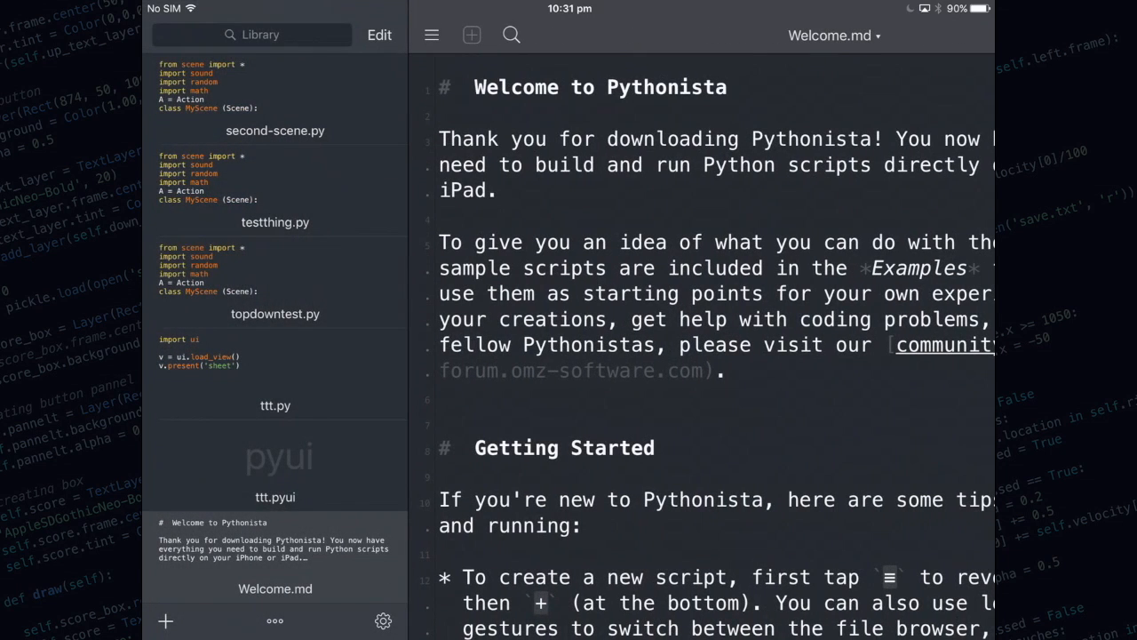
scroll(up, 3)
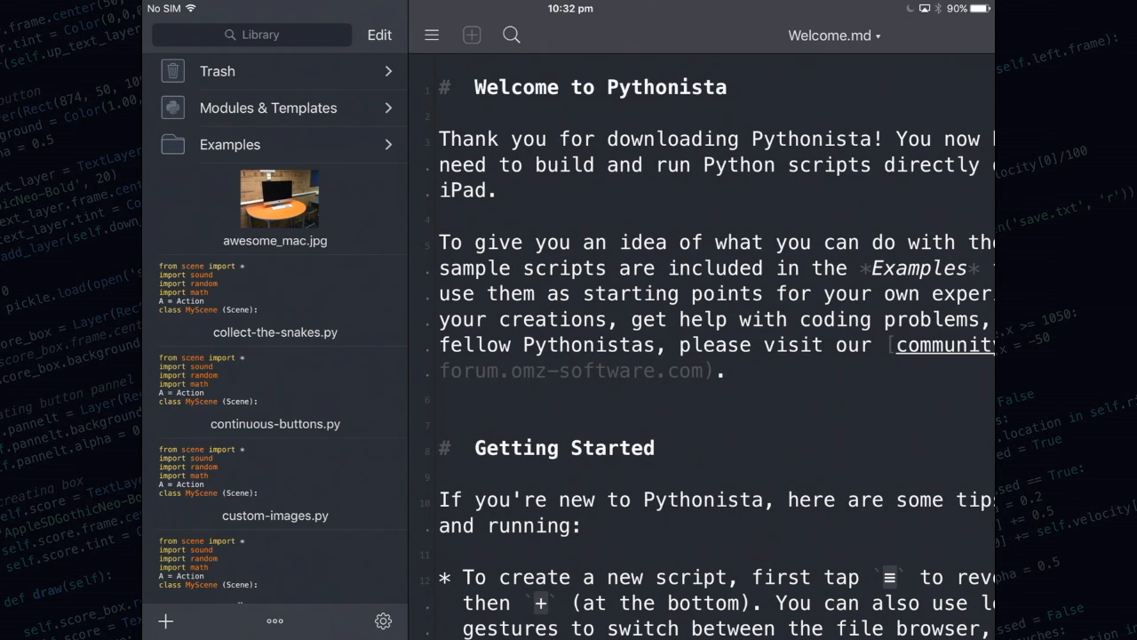
click(472, 34)
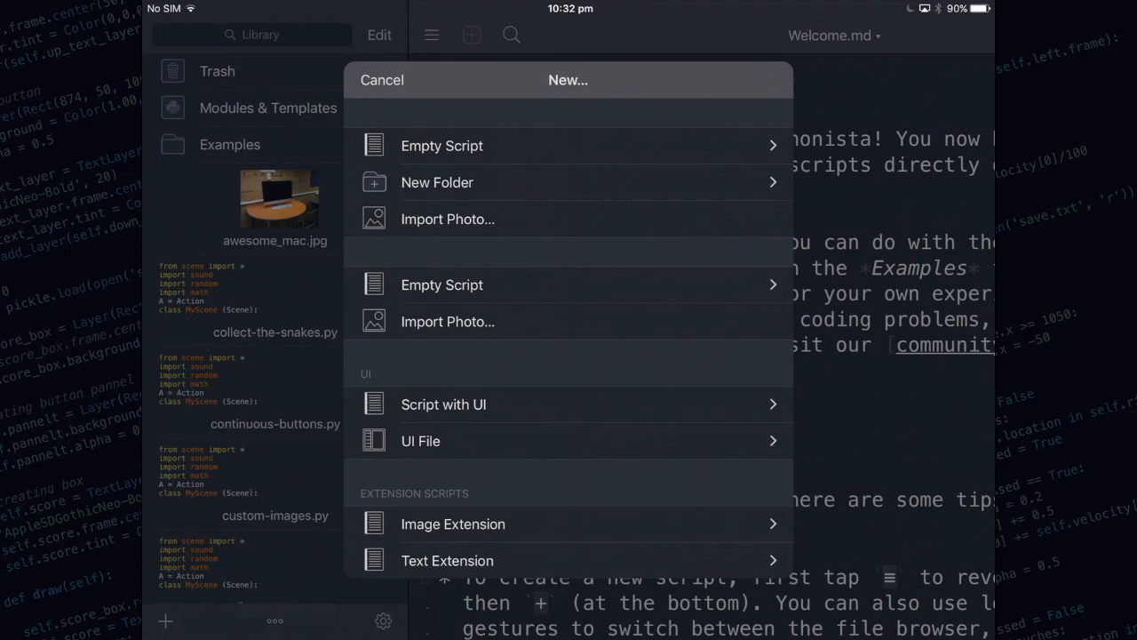
click(382, 80)
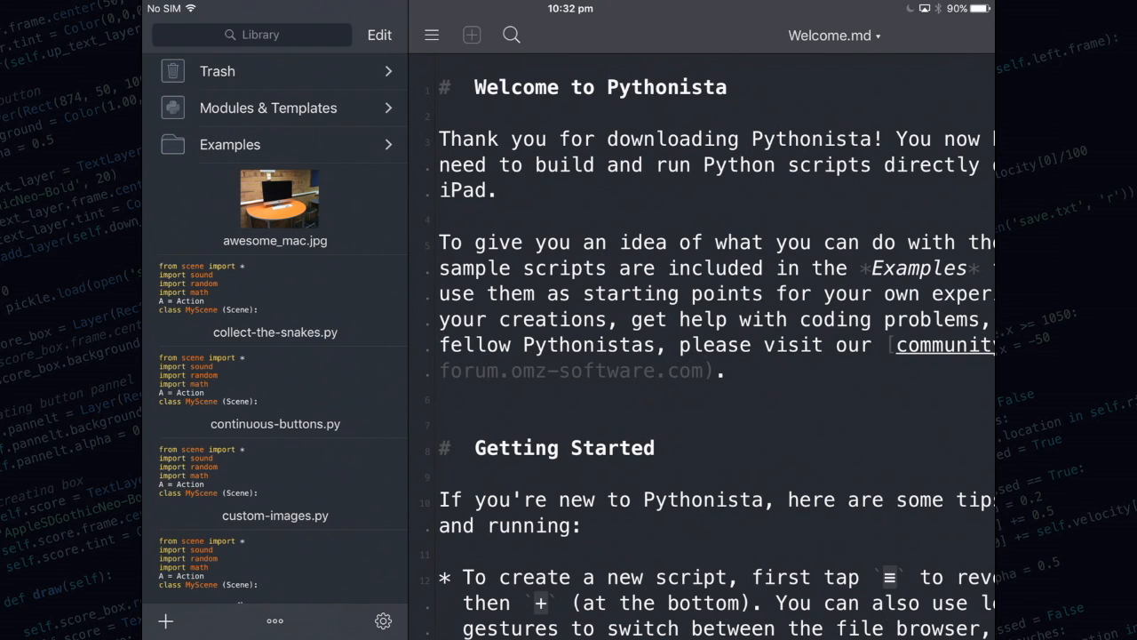
click(383, 620)
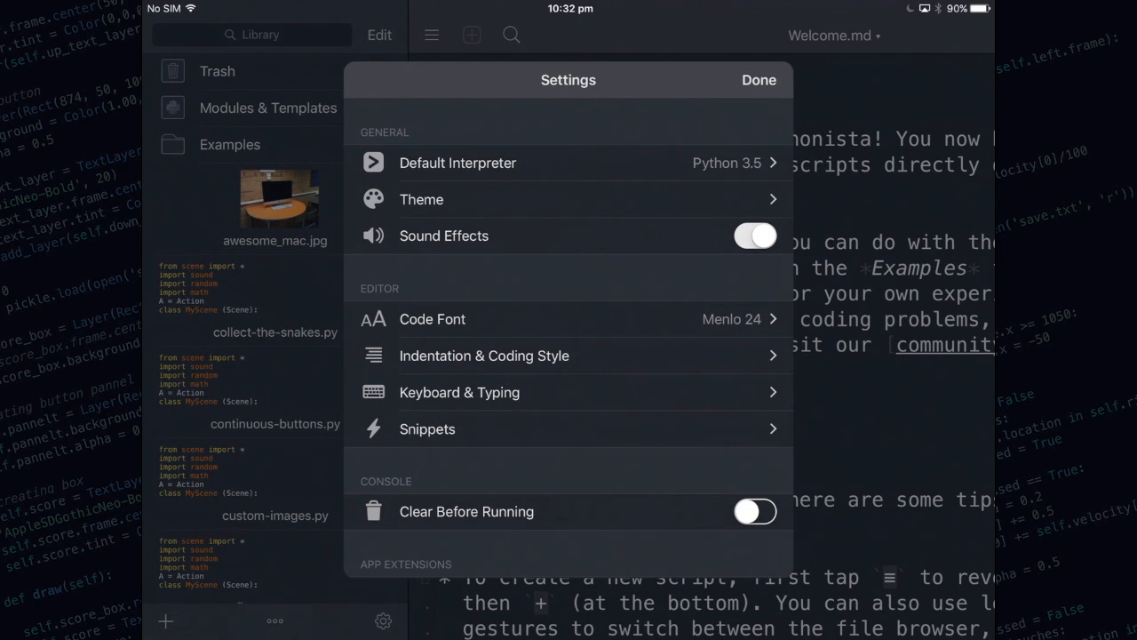
click(421, 200)
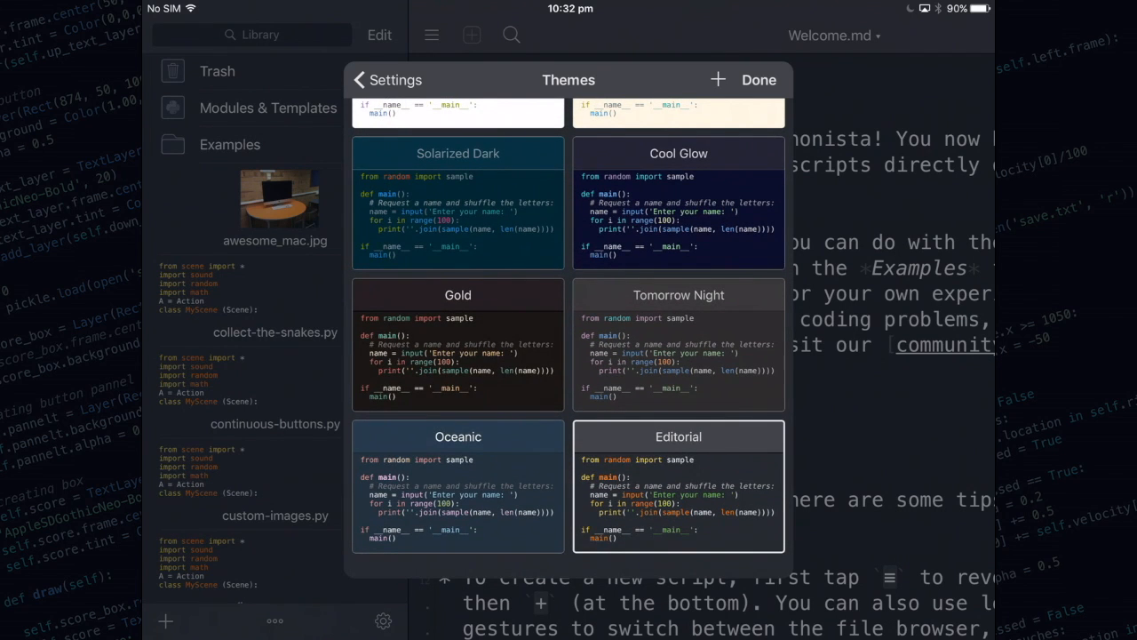
scroll(up, 3)
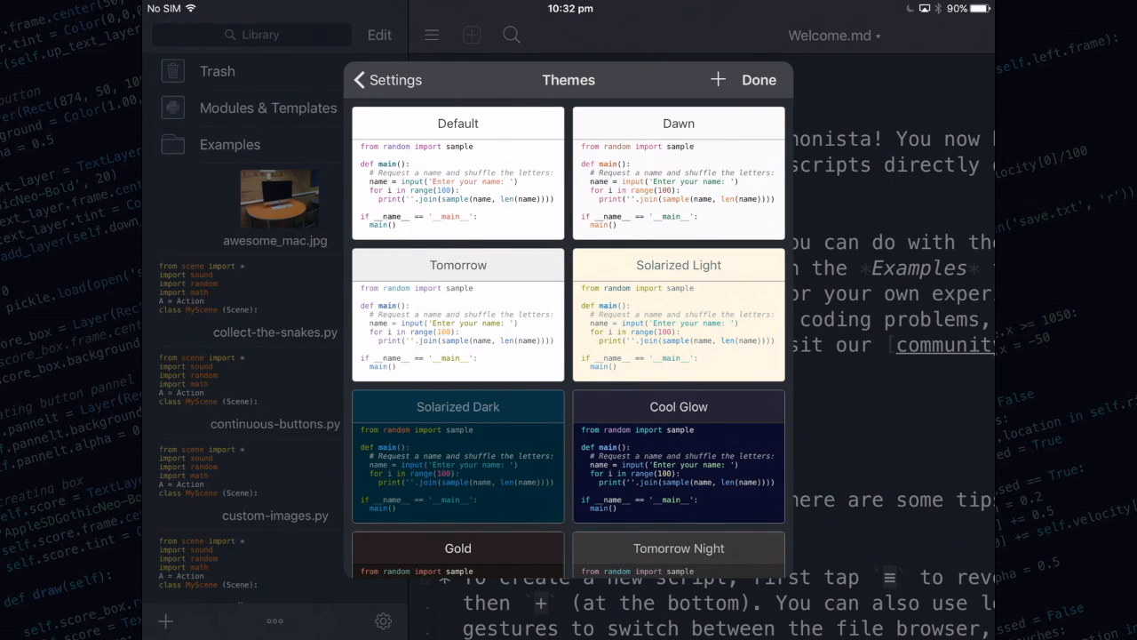
click(387, 80)
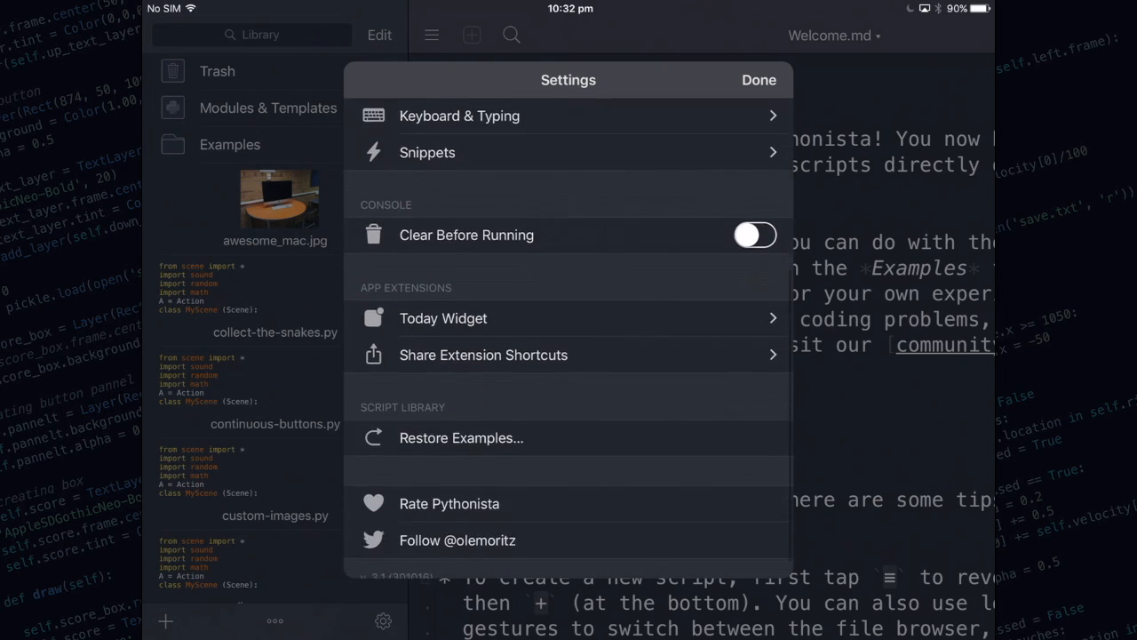
scroll(down, 3)
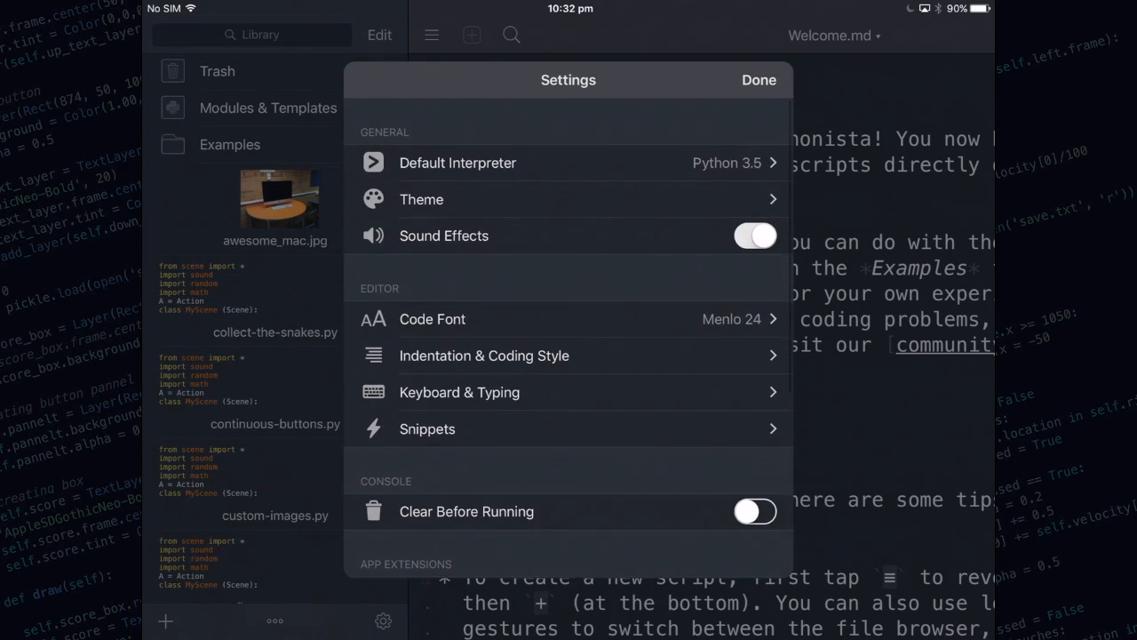
click(759, 80)
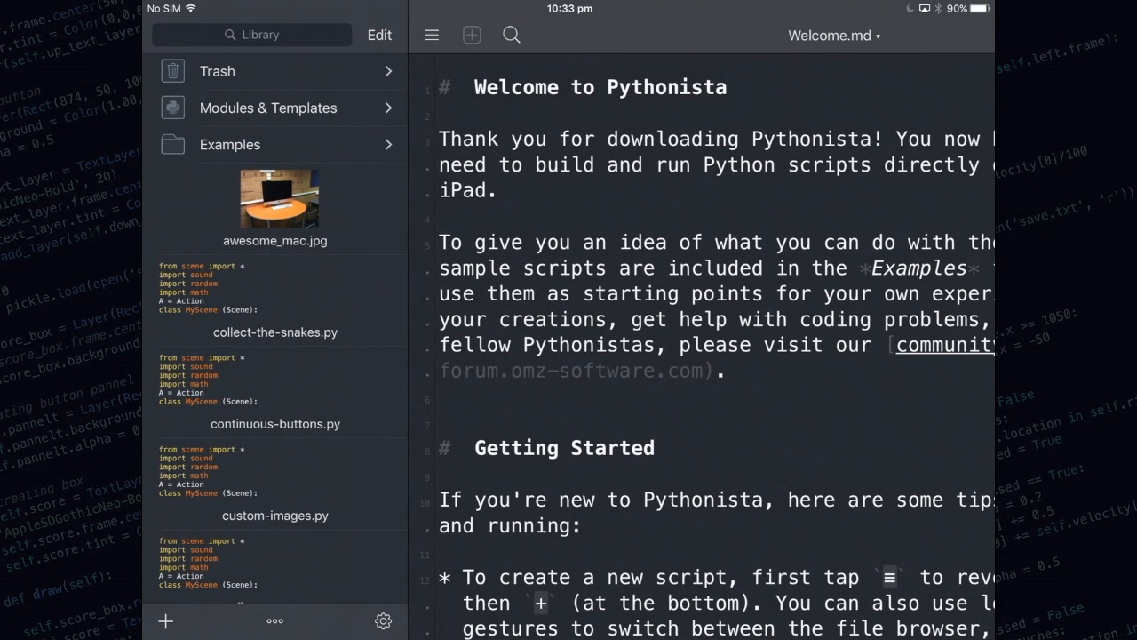
- Open Examples' Tutorial Part 1.py, run the game, then close it
click(431, 34)
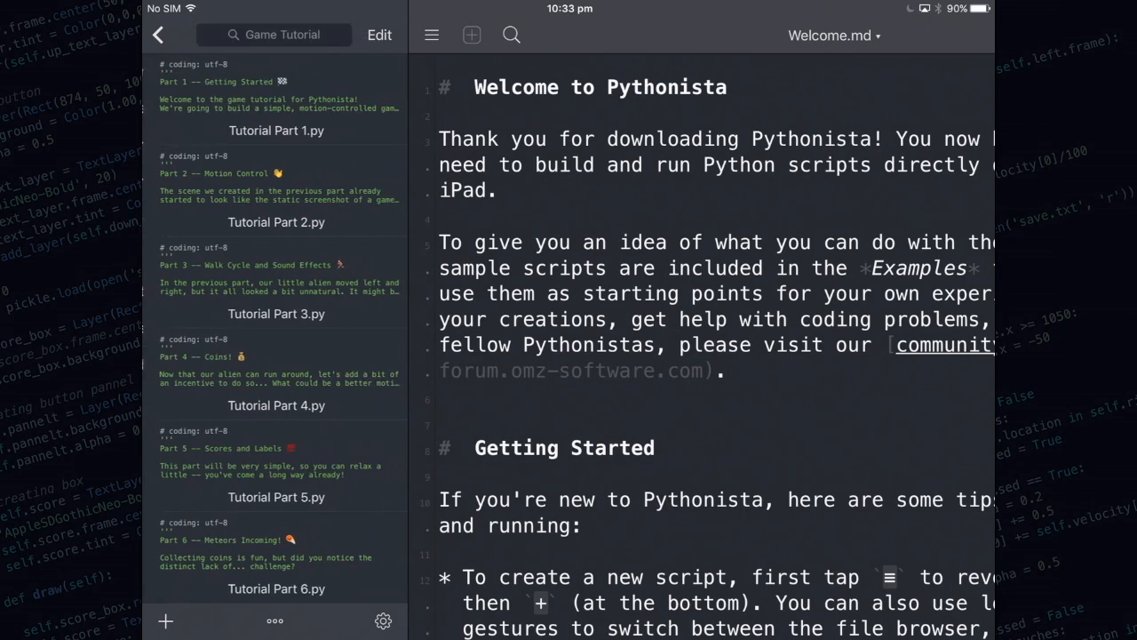
click(277, 130)
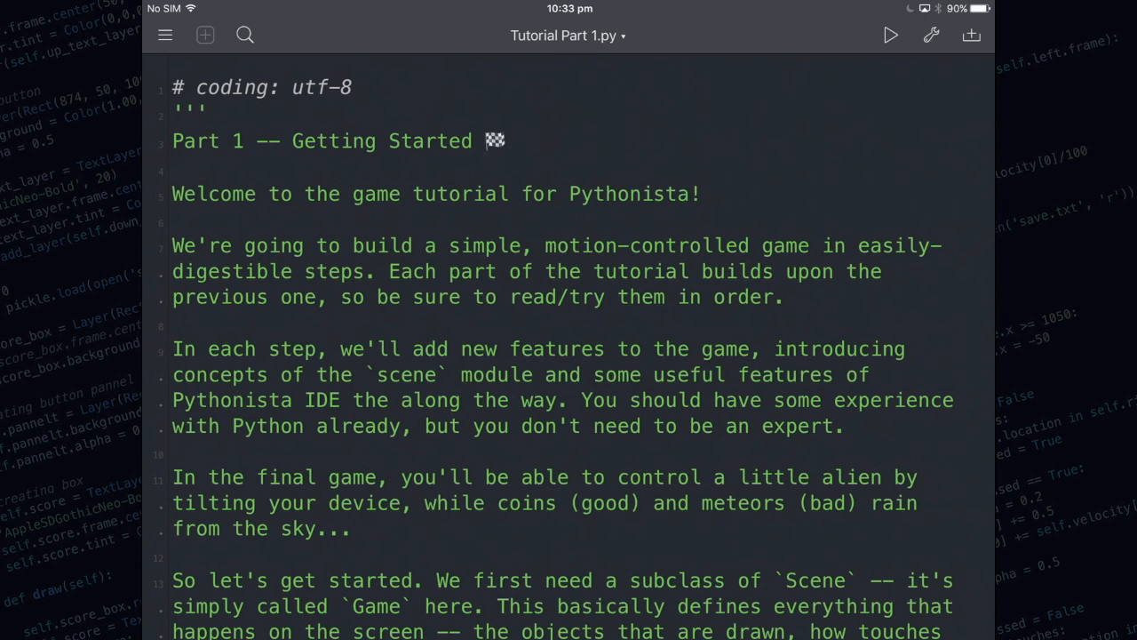
click(890, 35)
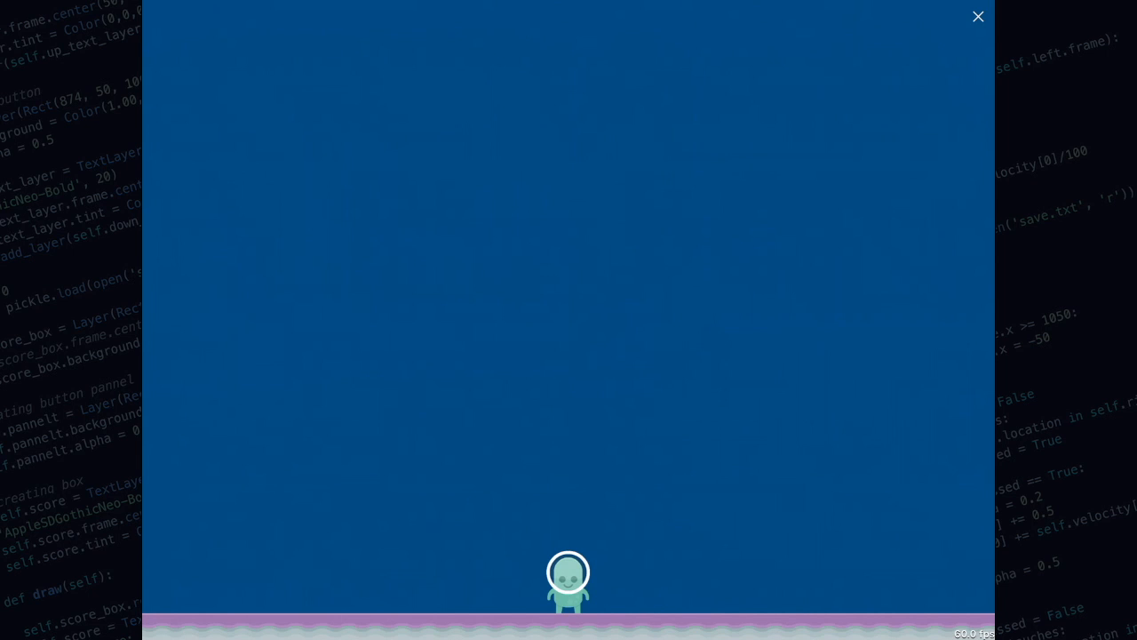
click(978, 16)
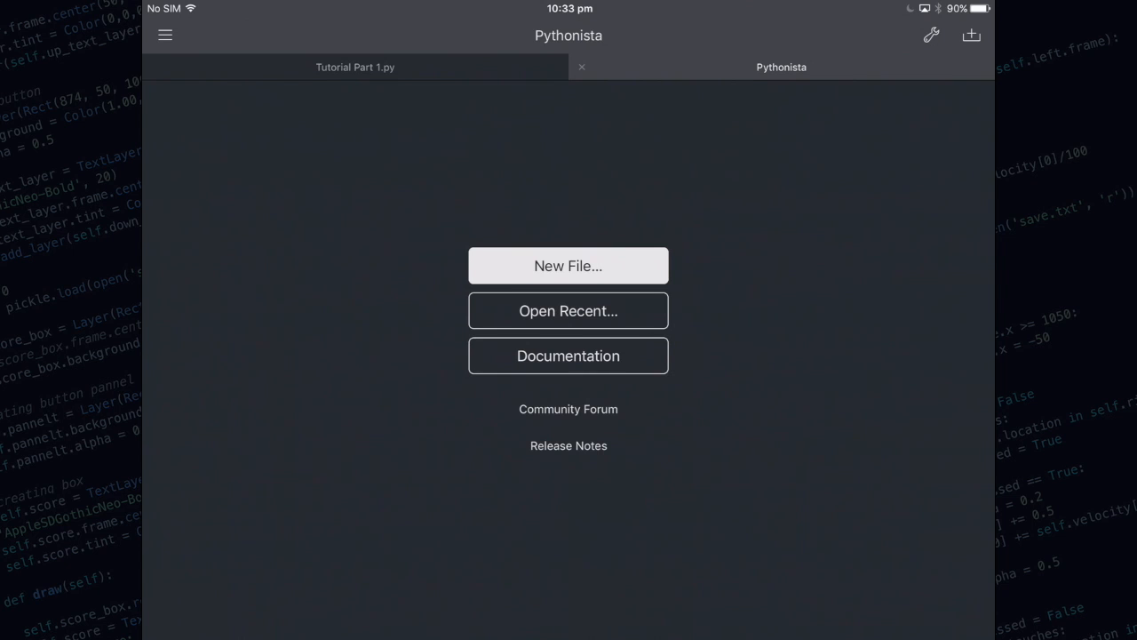
- Open the Pythonista documentation and scroll through the tutorial pages
click(568, 356)
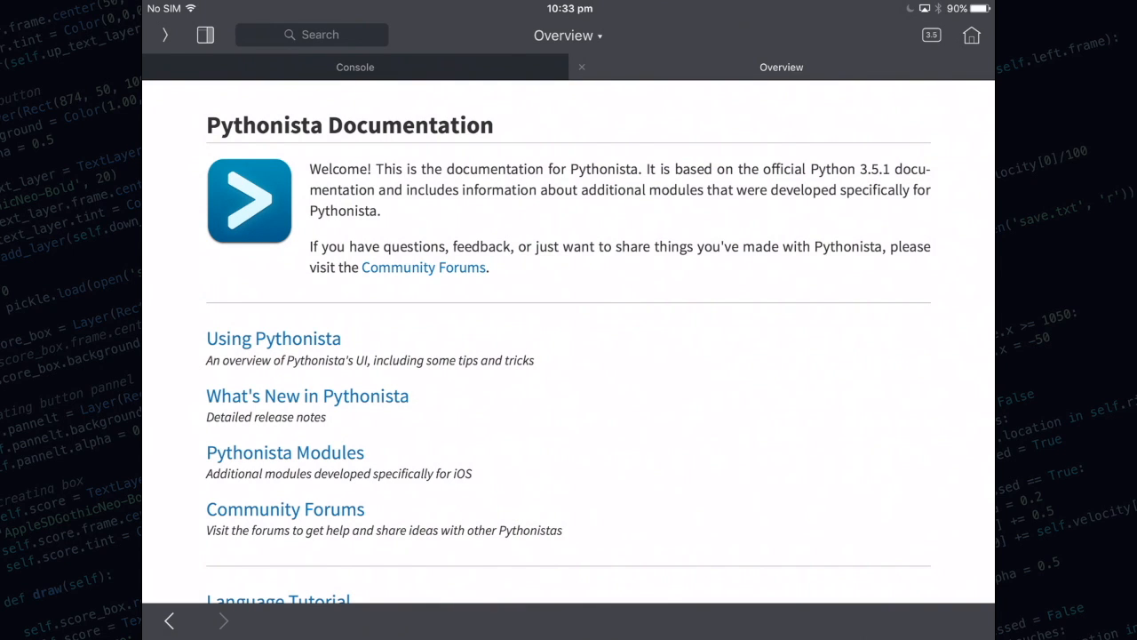
scroll(down, 3)
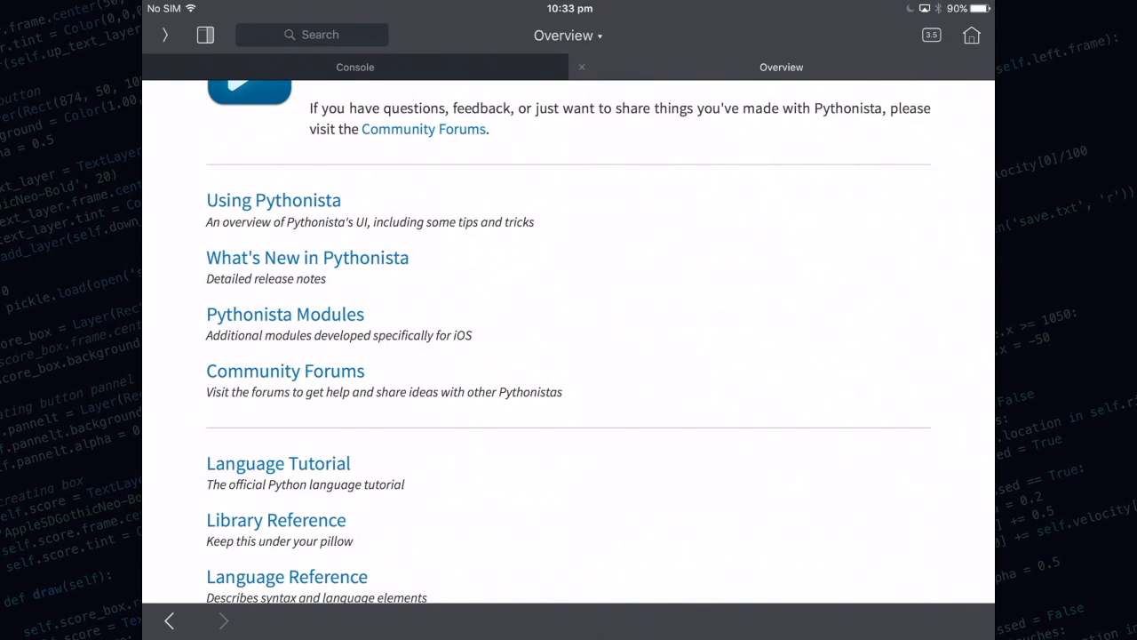
click(278, 463)
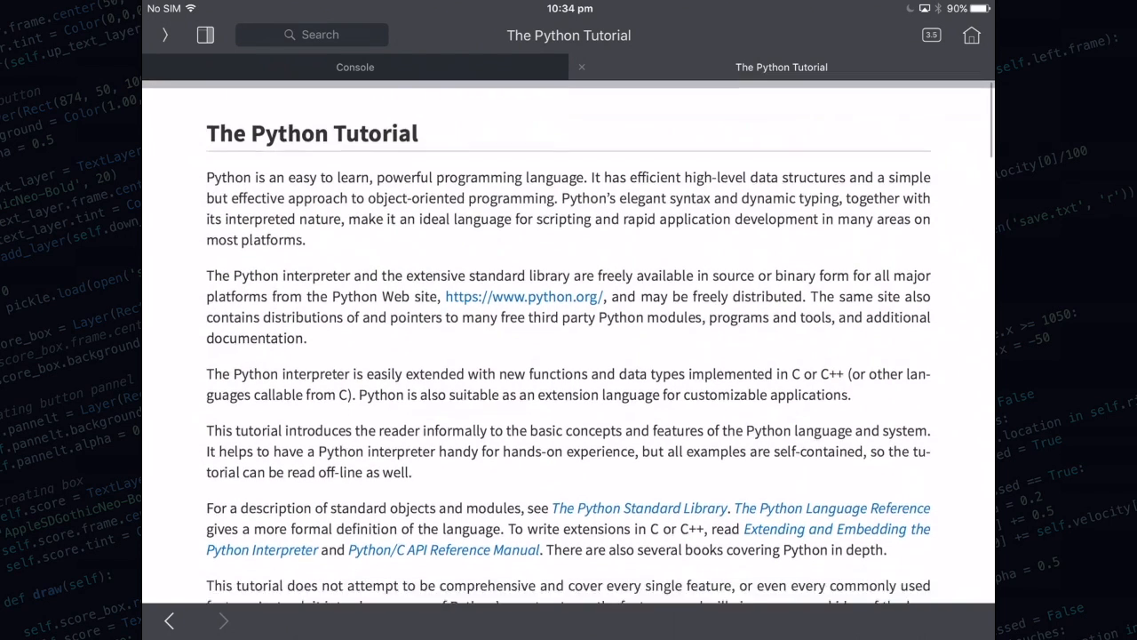
scroll(up, 3)
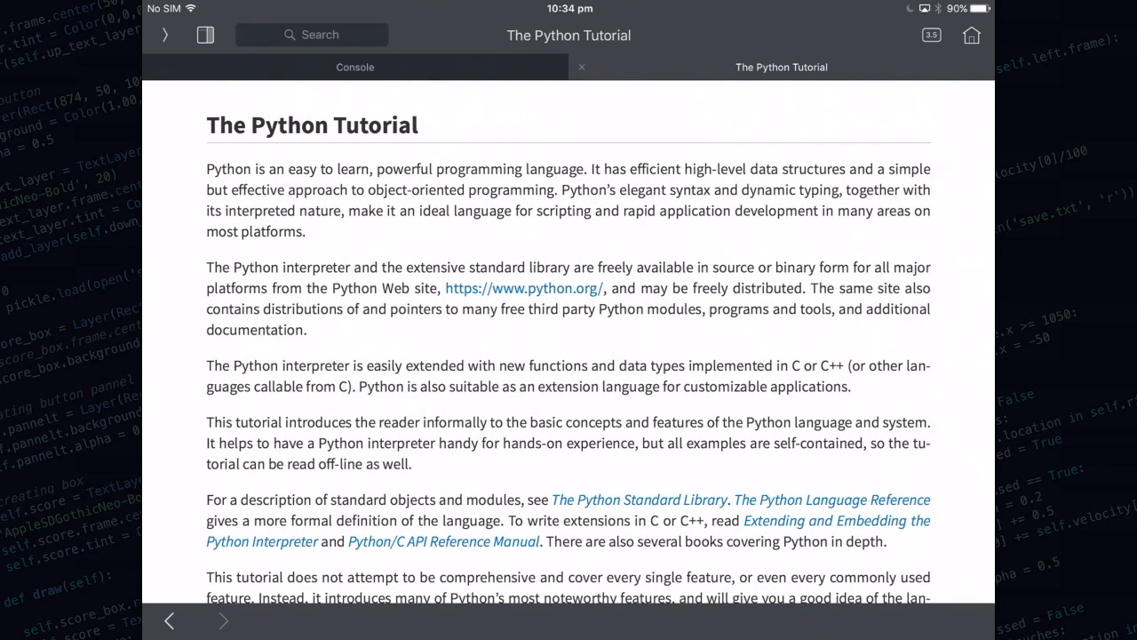
- Return to the documentation overview and browse the Pythonista Modules list
click(169, 620)
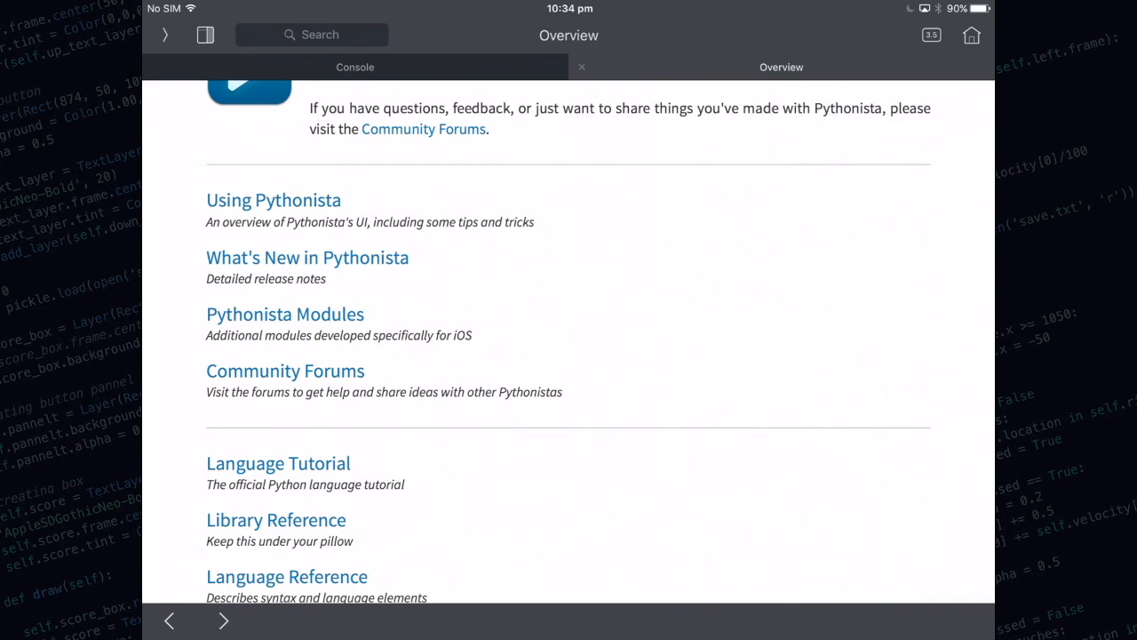
scroll(up, 3)
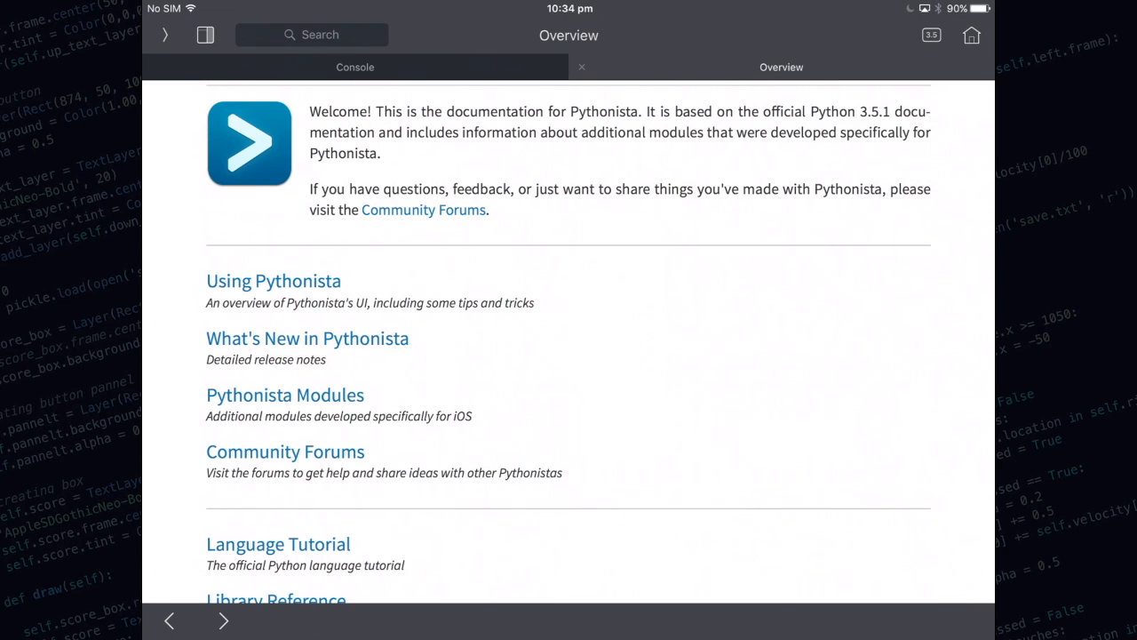
click(284, 395)
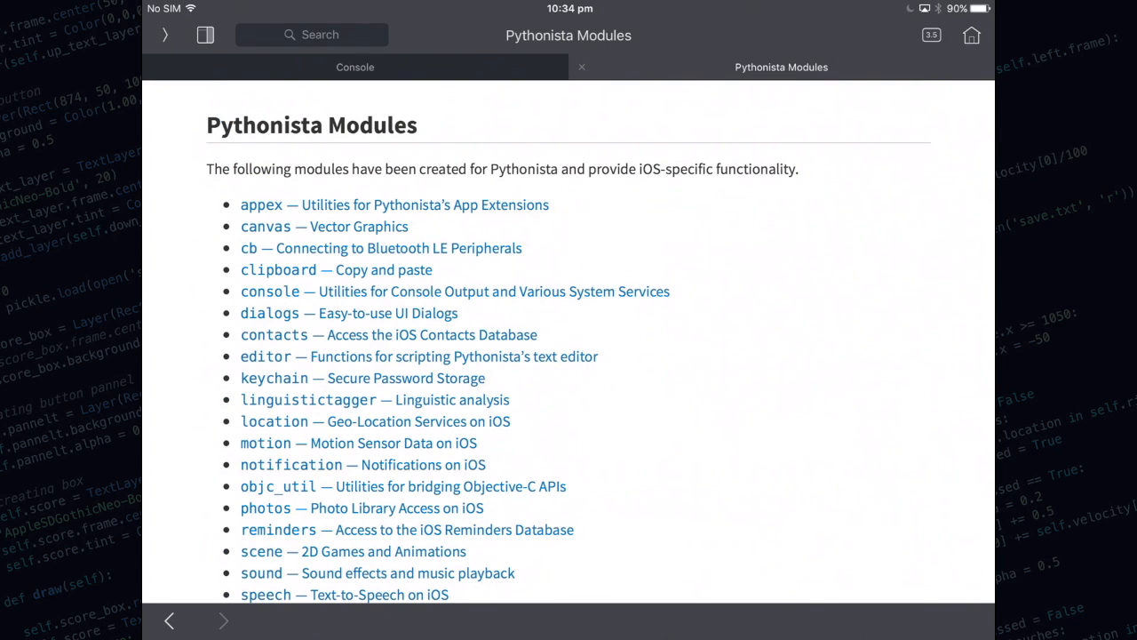
scroll(down, 3)
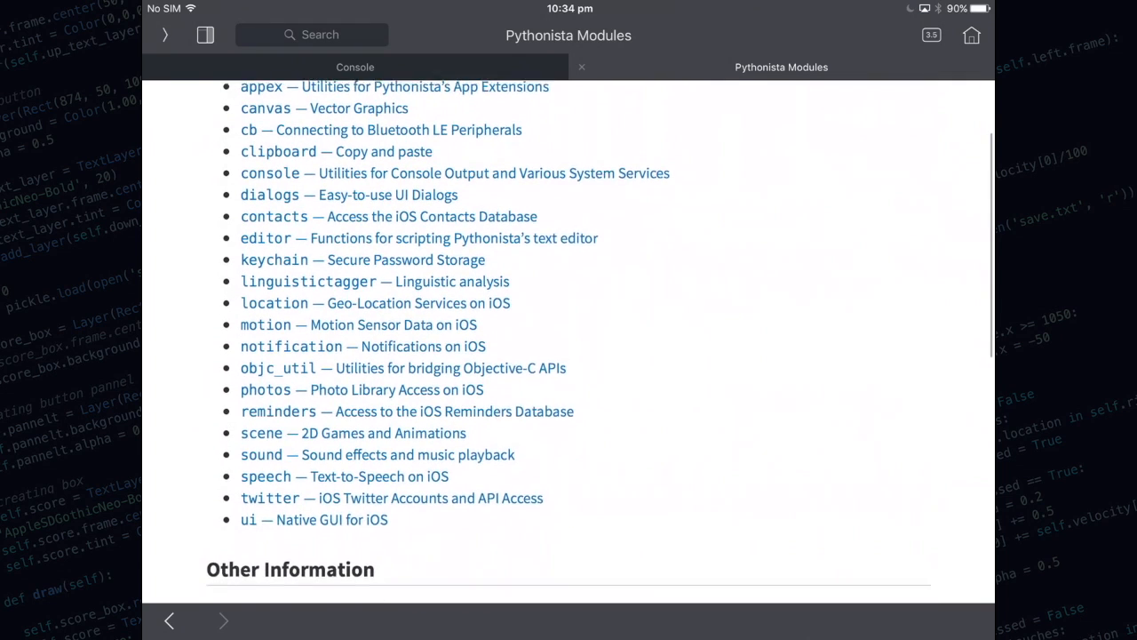
scroll(up, 3)
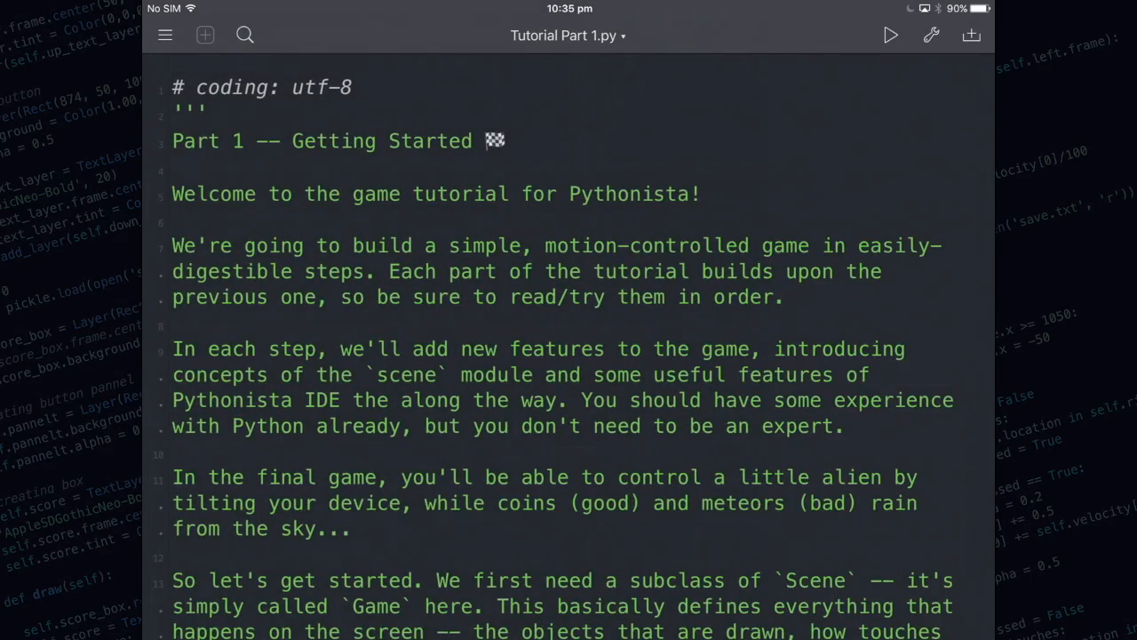
- Scroll through Tutorial Part 1.py and open the Images asset picker
scroll(down, 3)
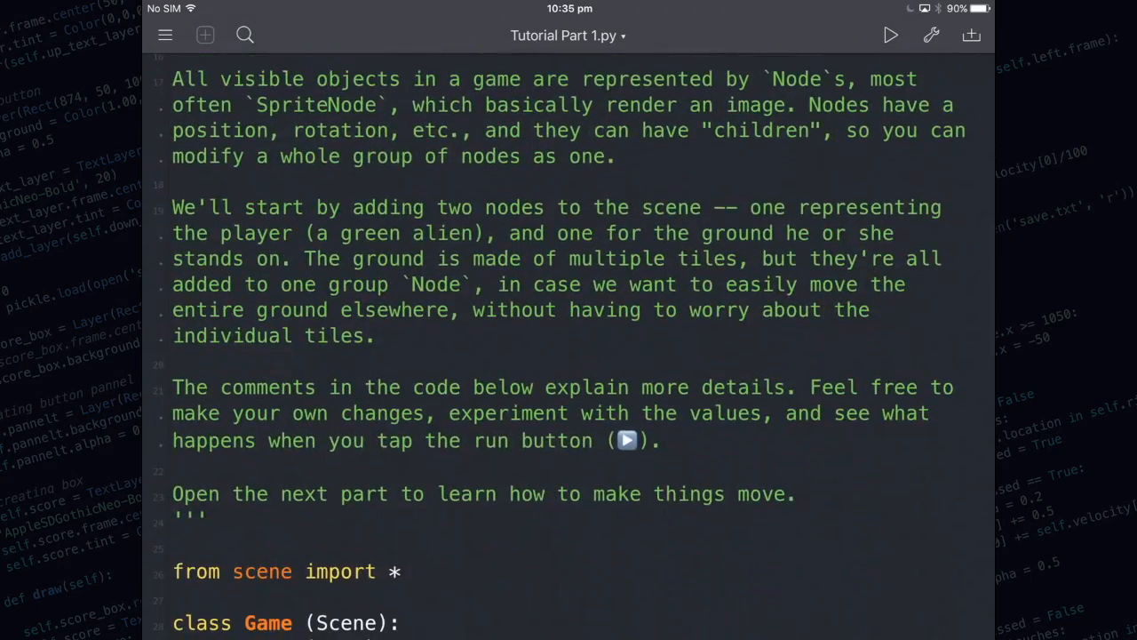
scroll(down, 3)
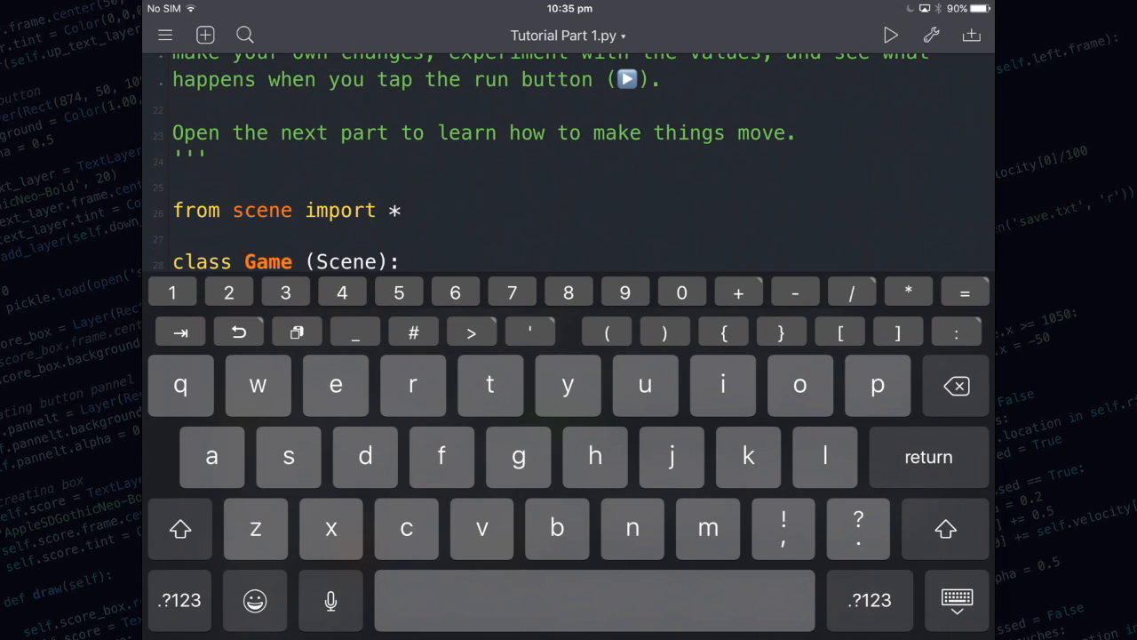
click(205, 35)
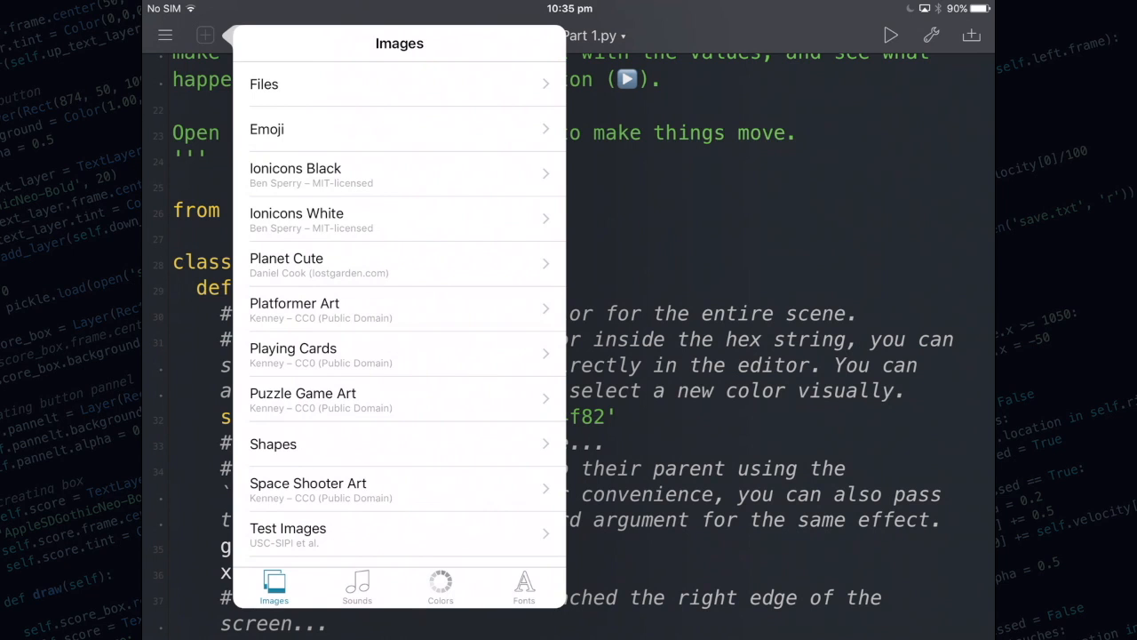
- Preview Puzzle Game Art, then the Sounds, Colors (picking purple) and Fonts tabs
click(400, 84)
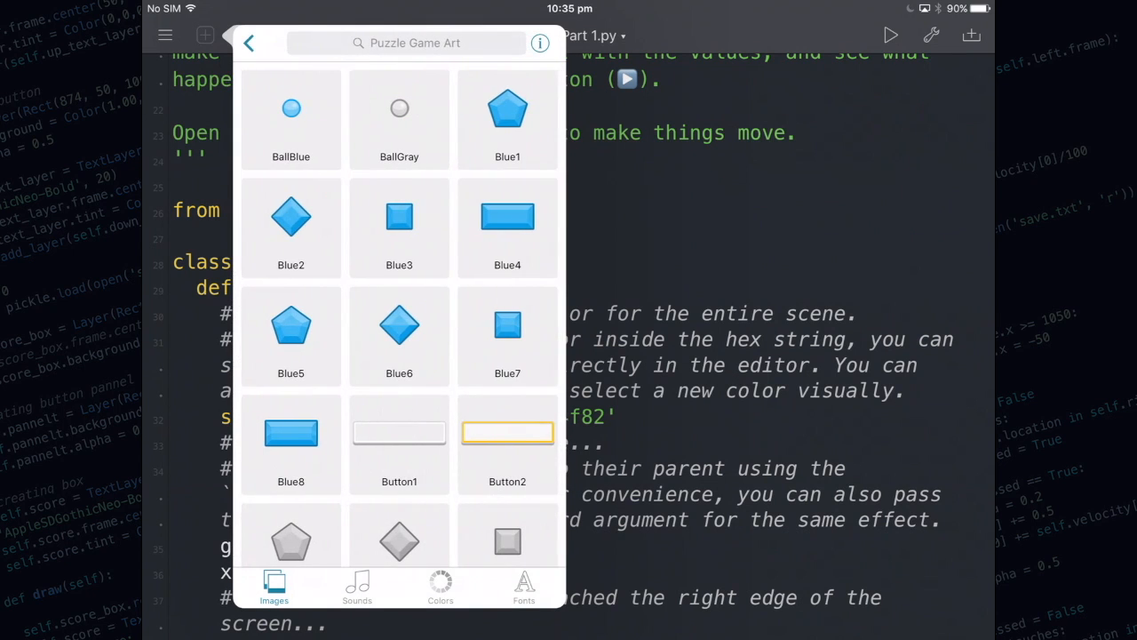
click(248, 42)
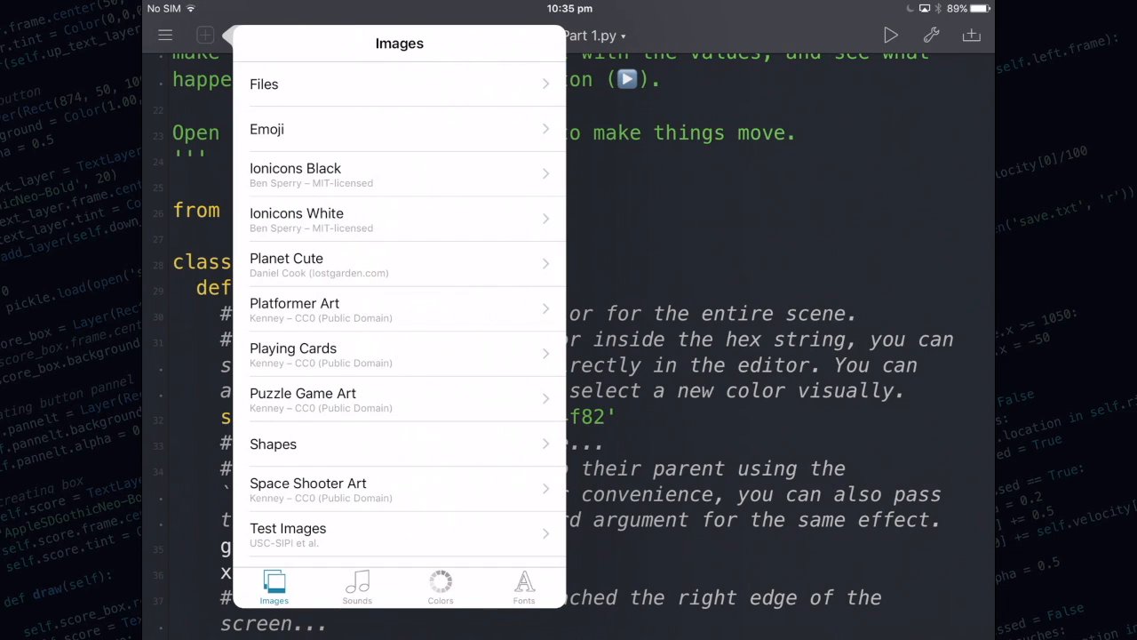
click(357, 586)
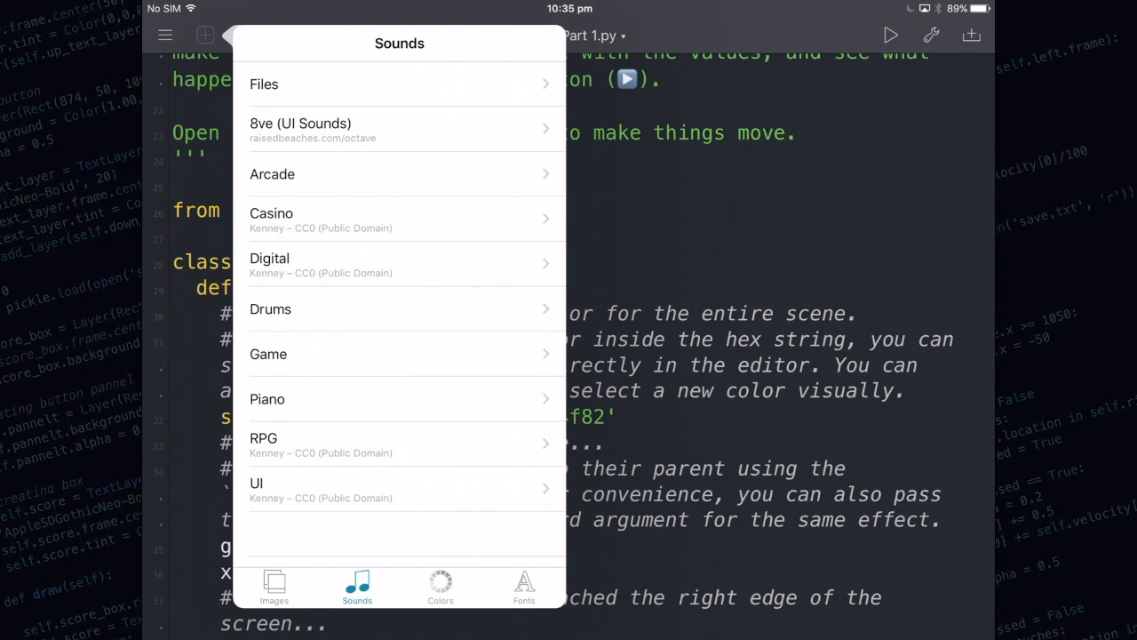
click(440, 587)
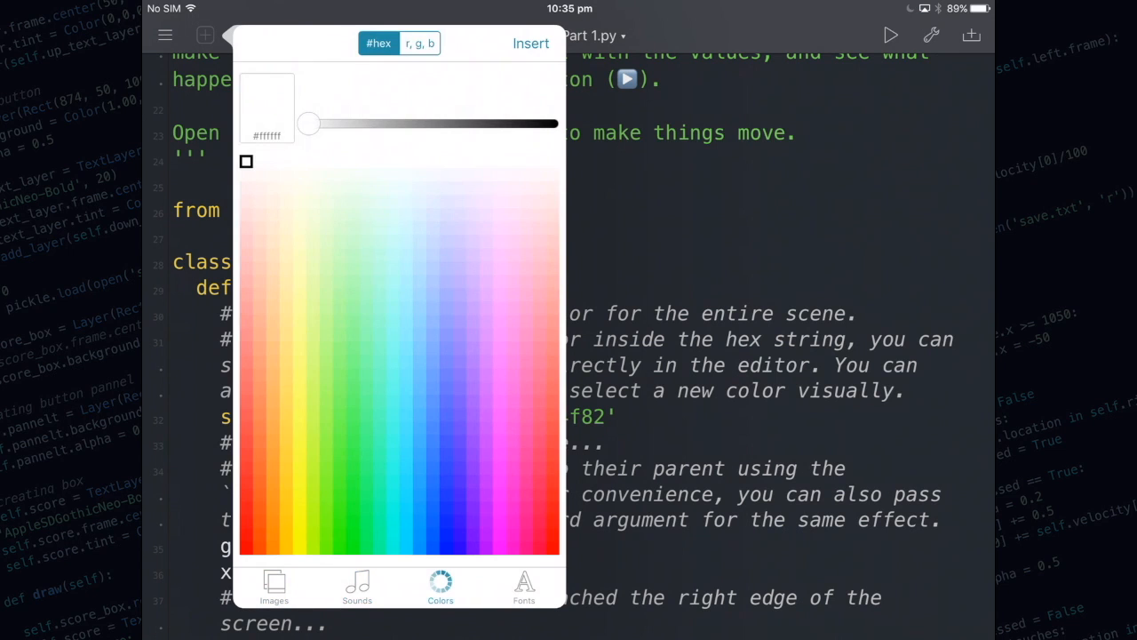
click(472, 455)
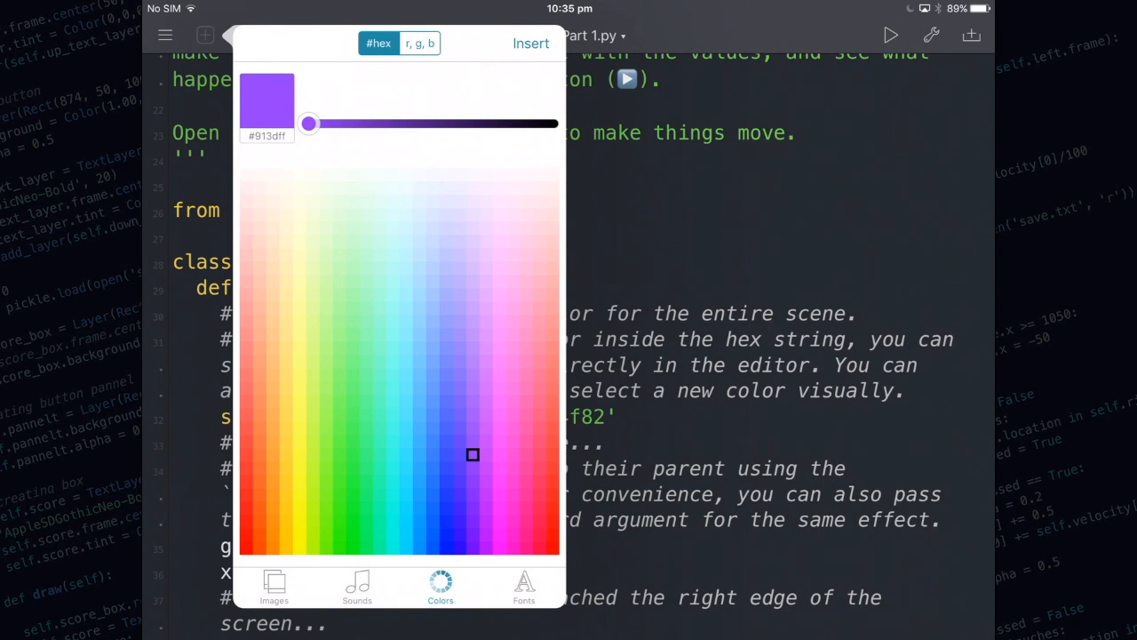
click(524, 586)
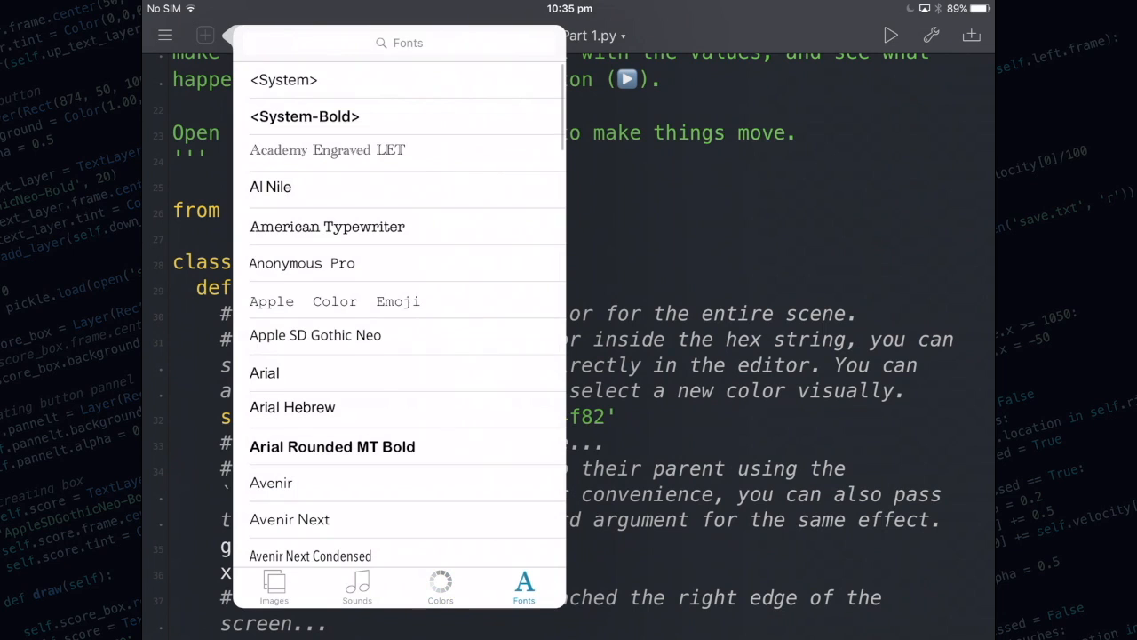